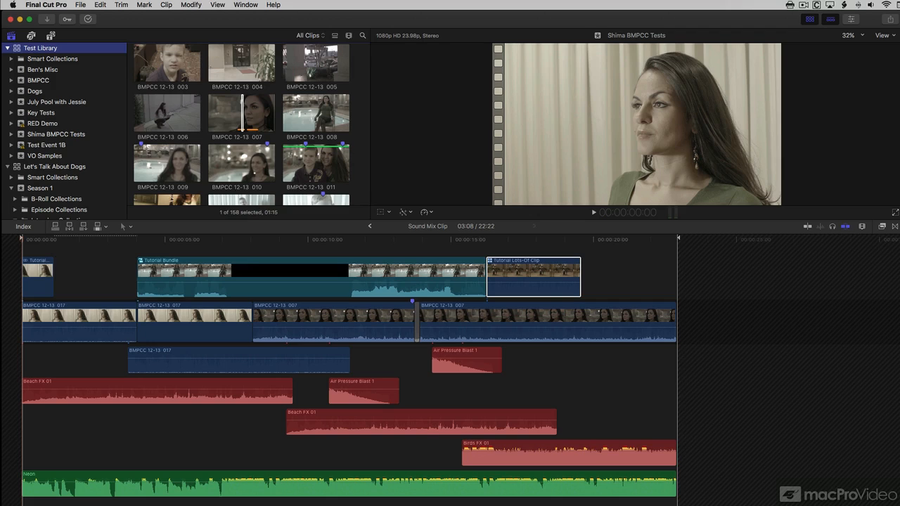
{"action": "mouse_move", "coordinate": [650, 331]}
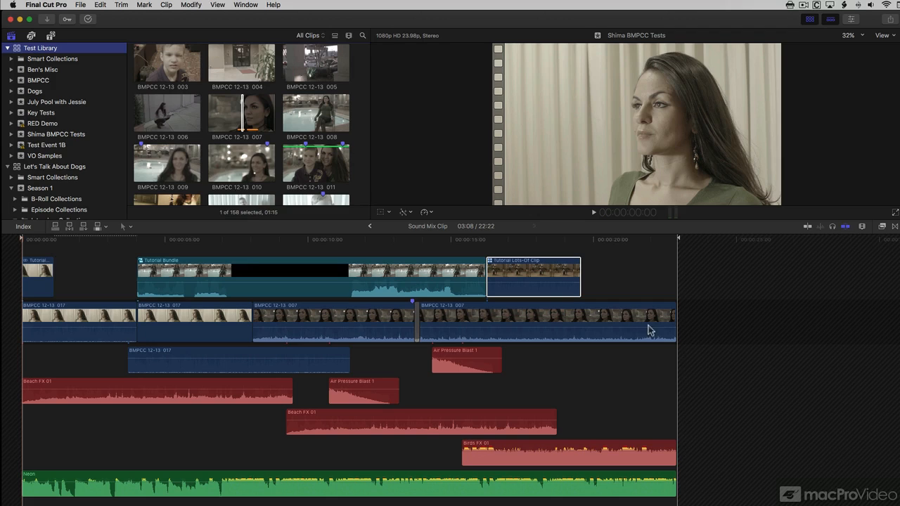
{"action": "mouse_move", "coordinate": [95, 55]}
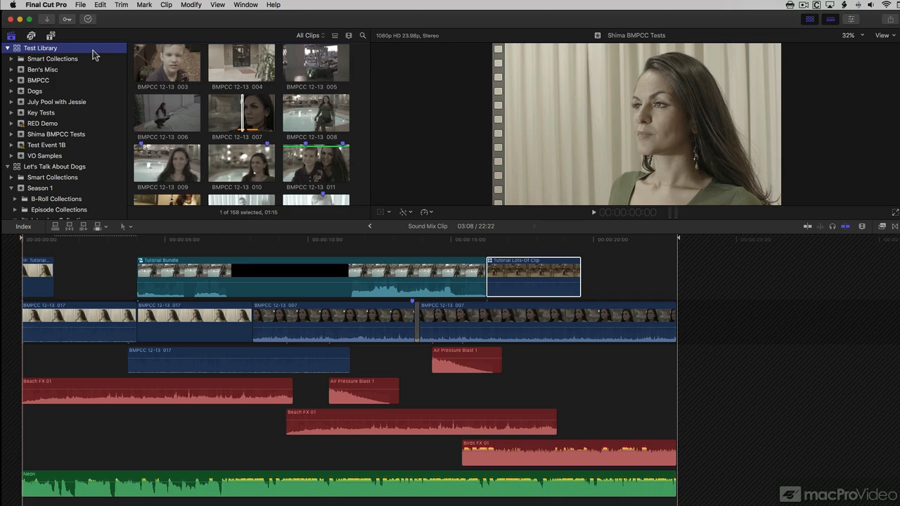
{"action": "mouse_move", "coordinate": [81, 50]}
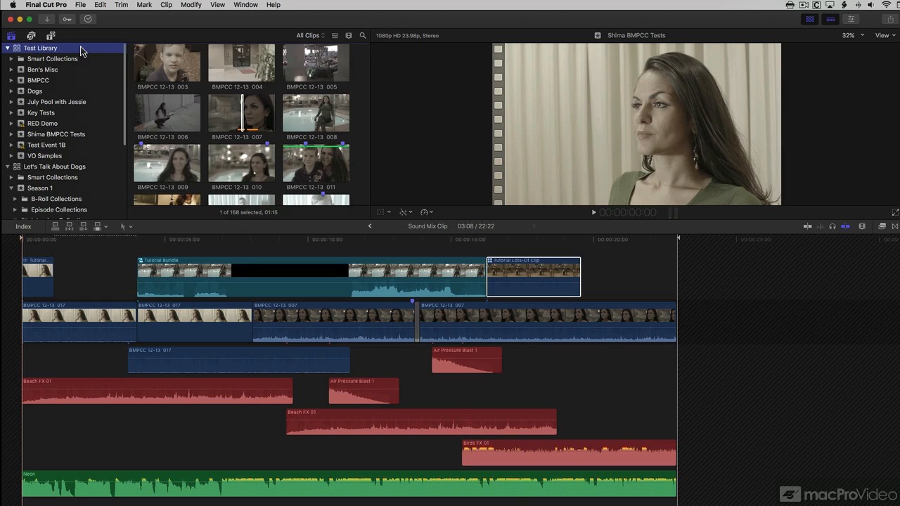
- Bring up and dismiss the Test Library options, then click into the browser
{"action": "right_click", "coordinate": [40, 48]}
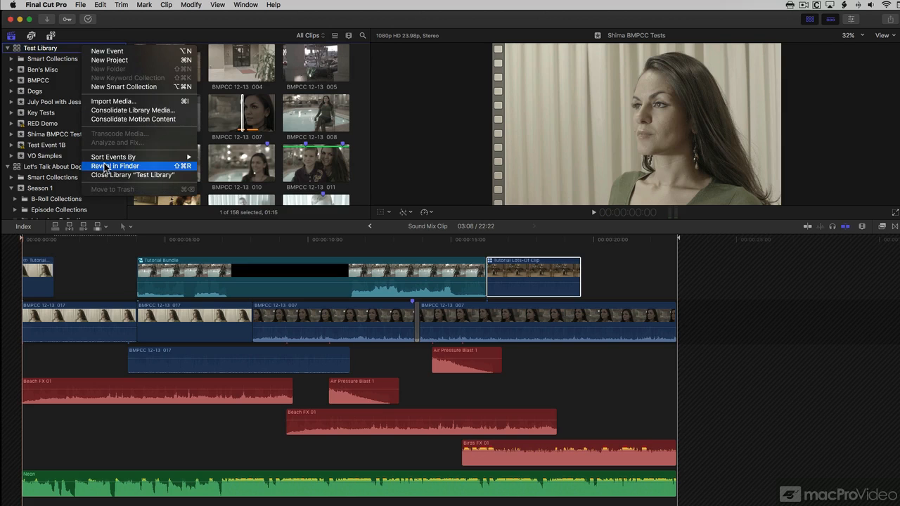
{"action": "left_click", "coordinate": [114, 166]}
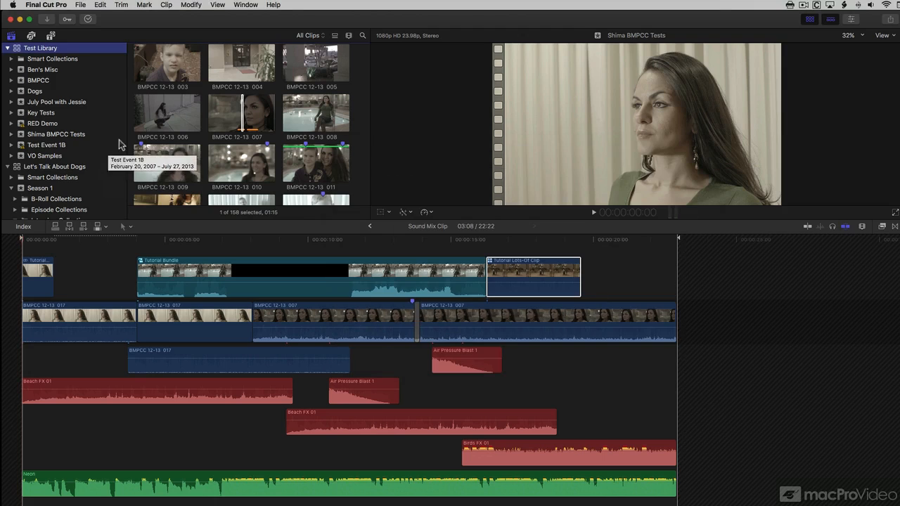
{"action": "mouse_move", "coordinate": [268, 119]}
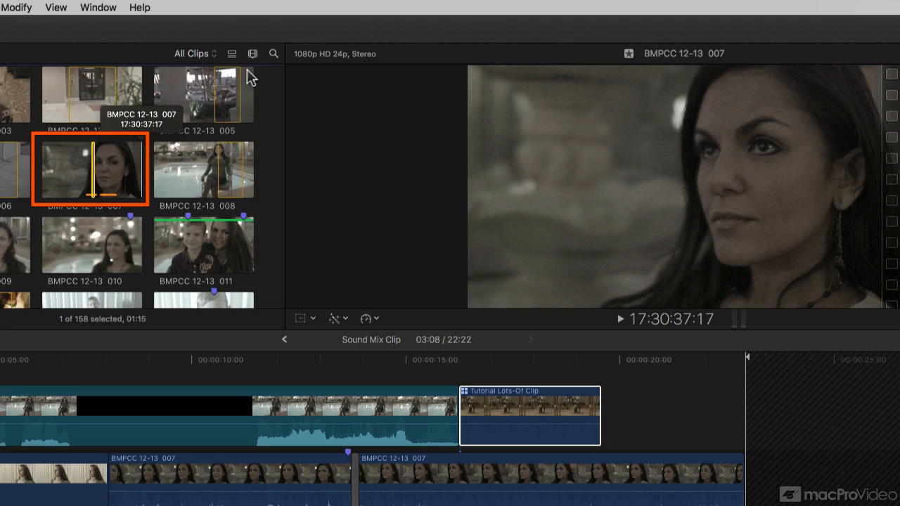
{"action": "left_click", "coordinate": [253, 53]}
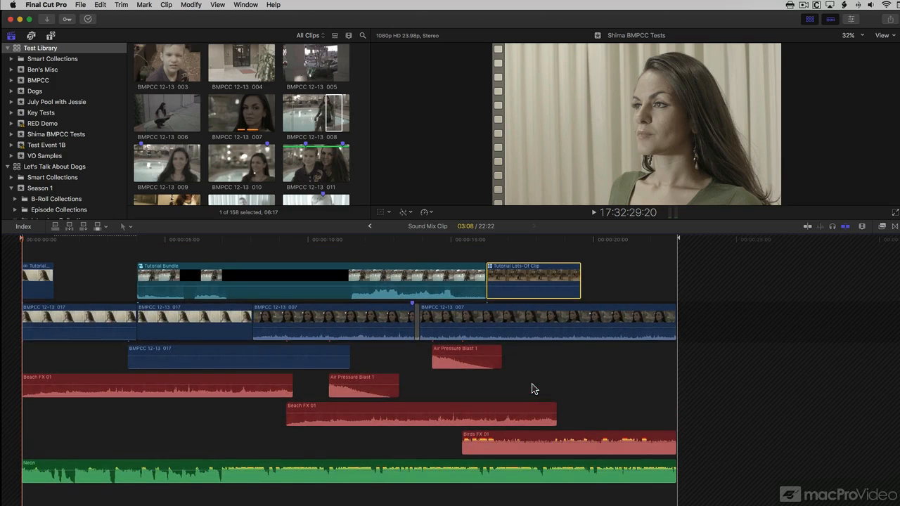
{"action": "mouse_move", "coordinate": [141, 241]}
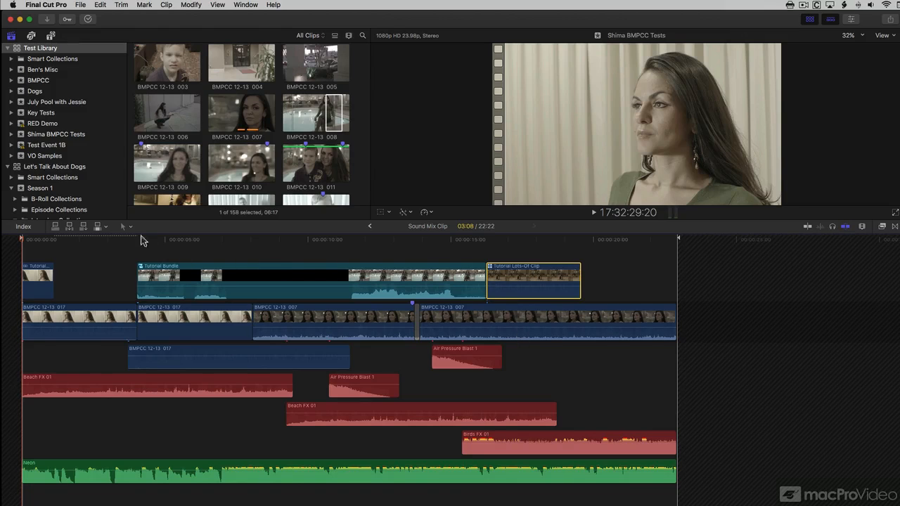
- With the Trim tool, roll the Tutorial Bundle / Tutorial Lots-Of Clip edit point earlier
{"action": "left_click", "coordinate": [125, 226]}
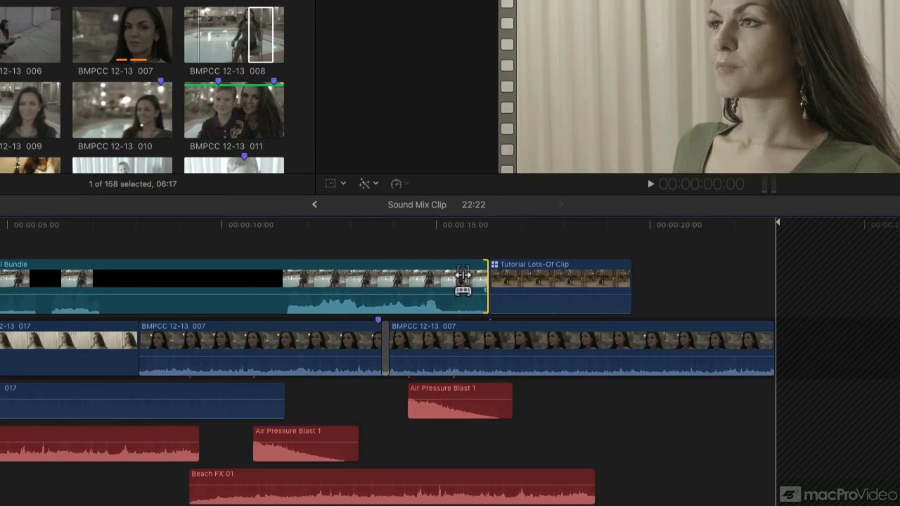
{"action": "left_click", "coordinate": [510, 285]}
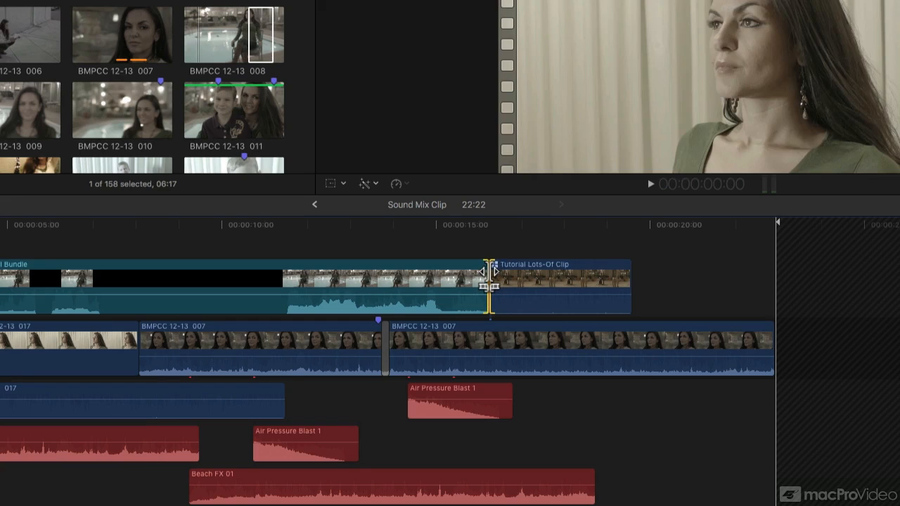
{"action": "left_click_drag", "start_coordinate": [491, 289], "coordinate": [369, 289]}
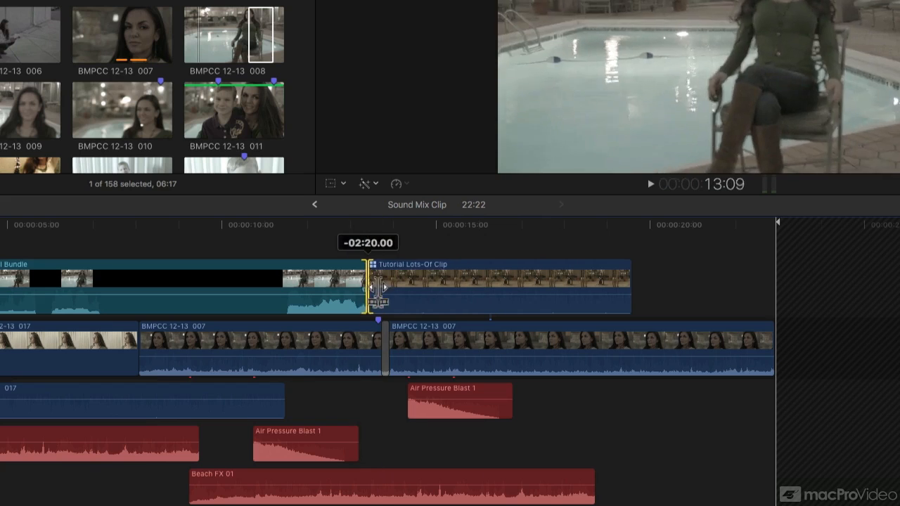
{"action": "left_click_drag", "start_coordinate": [373, 285], "coordinate": [472, 284]}
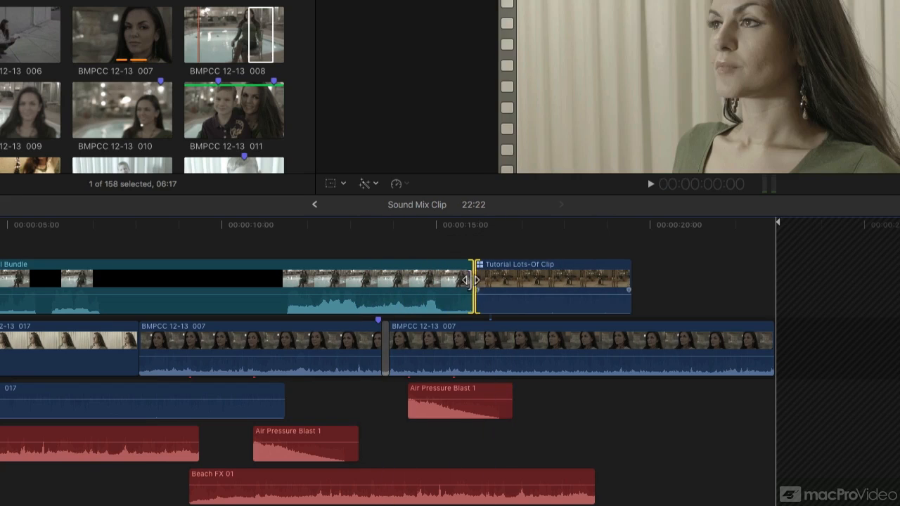
{"action": "left_click", "coordinate": [473, 225]}
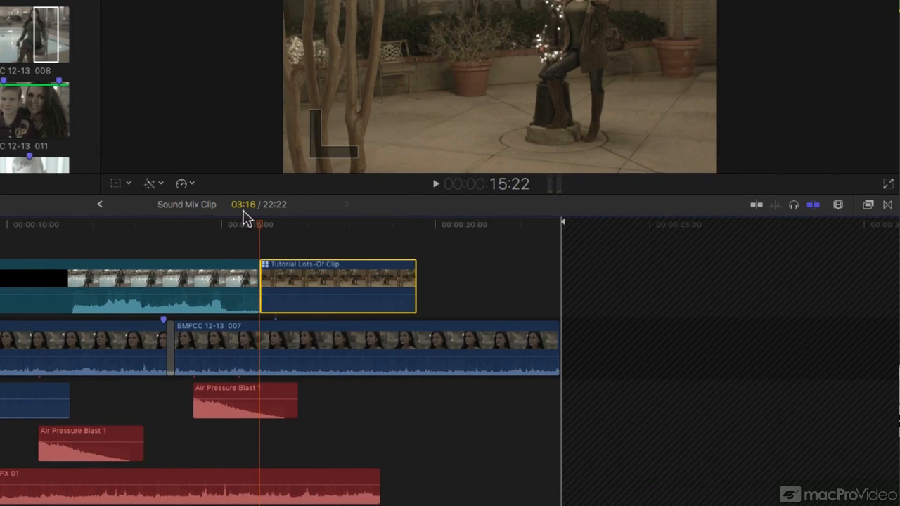
{"action": "mouse_move", "coordinate": [498, 194]}
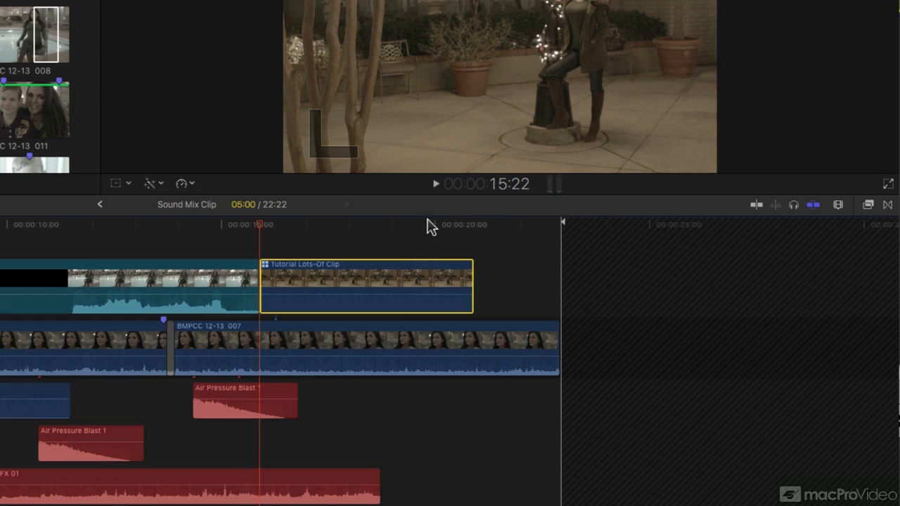
{"action": "mouse_move", "coordinate": [427, 234]}
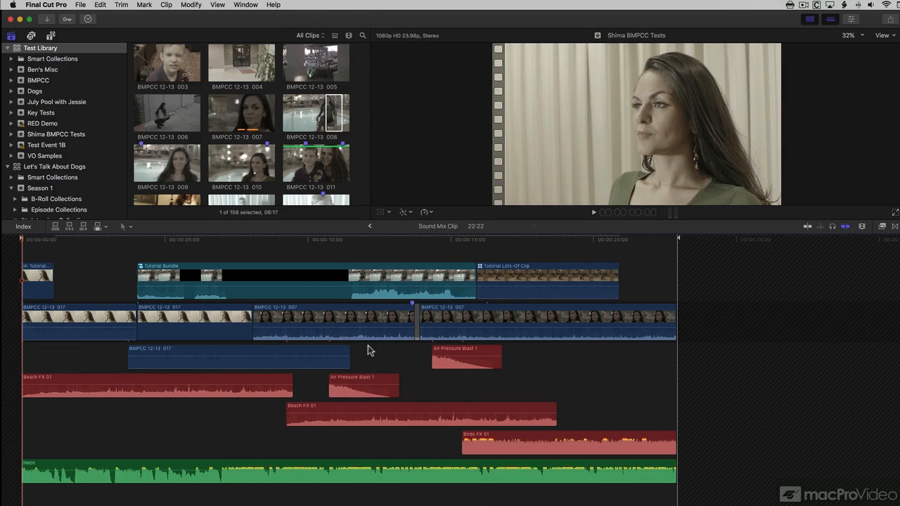
{"action": "mouse_move", "coordinate": [99, 31]}
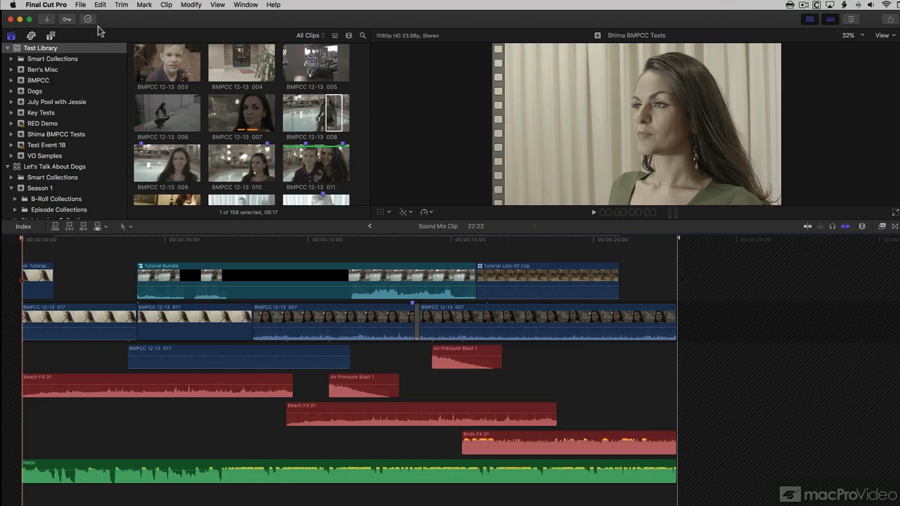
- Select every timeline clip and choose Remove Effects from the Edit menu
{"action": "left_click", "coordinate": [100, 5]}
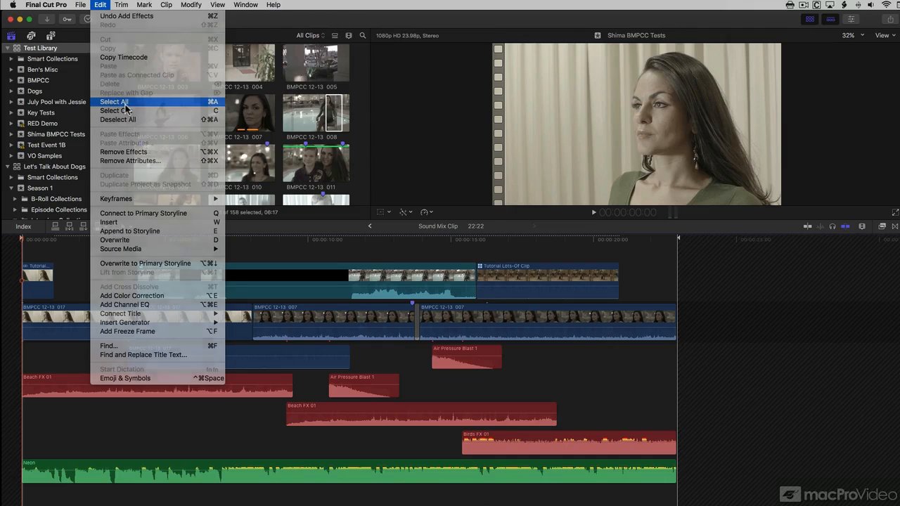
{"action": "left_click", "coordinate": [114, 101]}
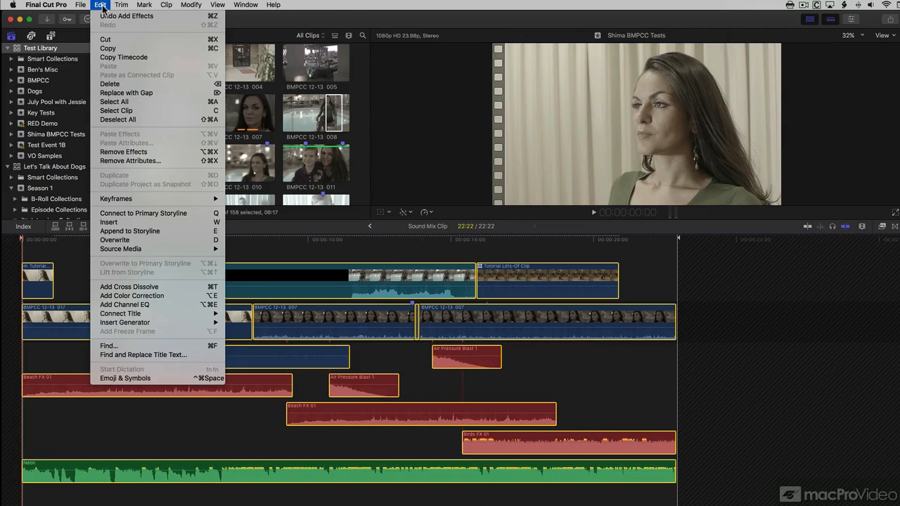
{"action": "mouse_move", "coordinate": [143, 164]}
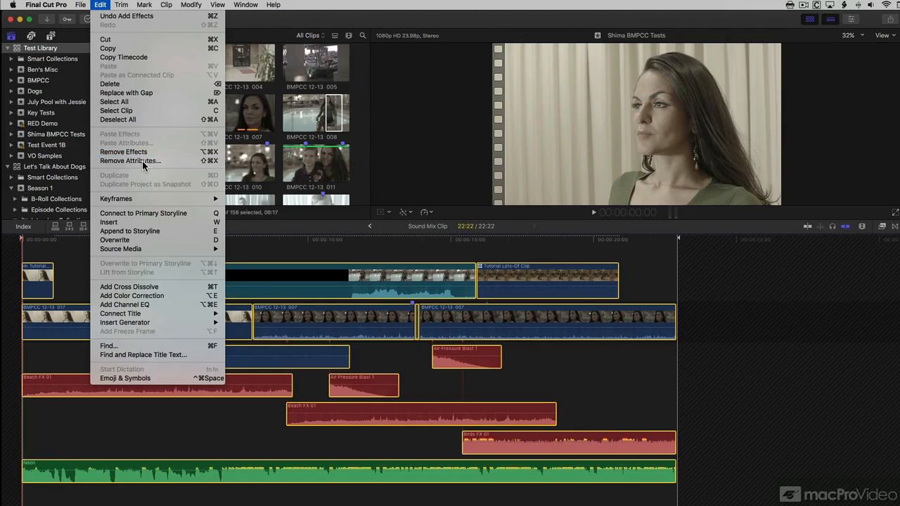
{"action": "left_click", "coordinate": [130, 160]}
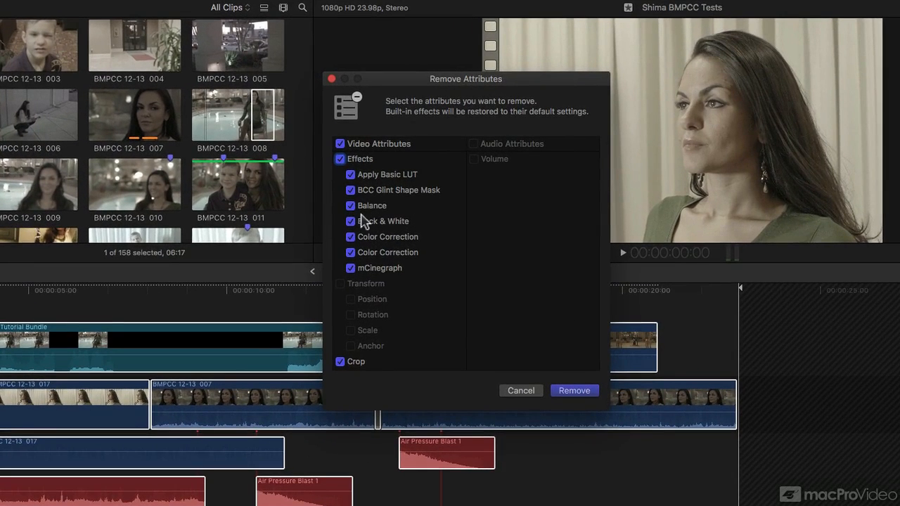
- Uncheck Balance, Color Correction and Apply Basic LUT, then remove the remaining attributes
{"action": "left_click", "coordinate": [350, 237]}
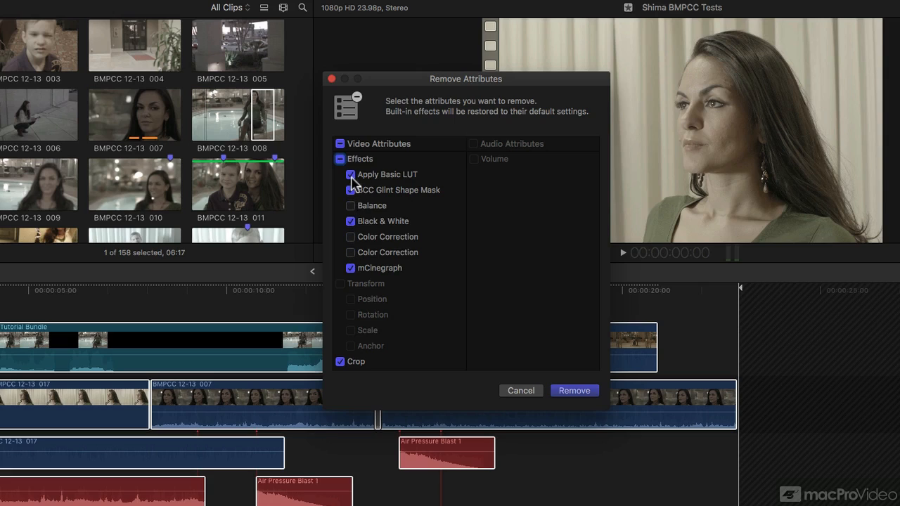
{"action": "left_click", "coordinate": [350, 174]}
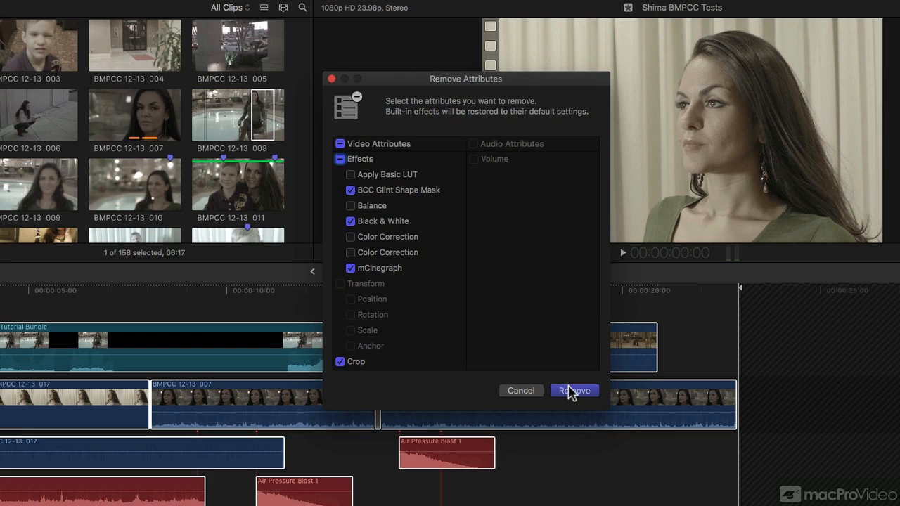
{"action": "left_click", "coordinate": [574, 390]}
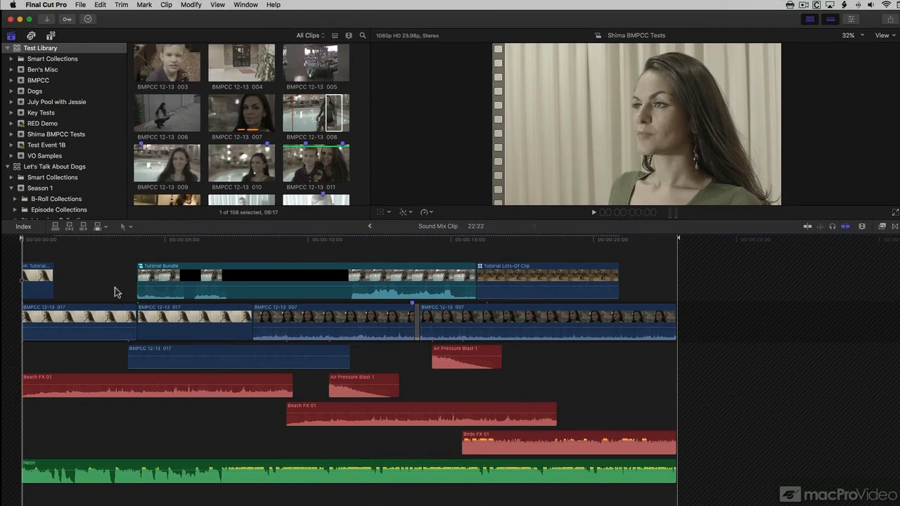
{"action": "mouse_move", "coordinate": [33, 240]}
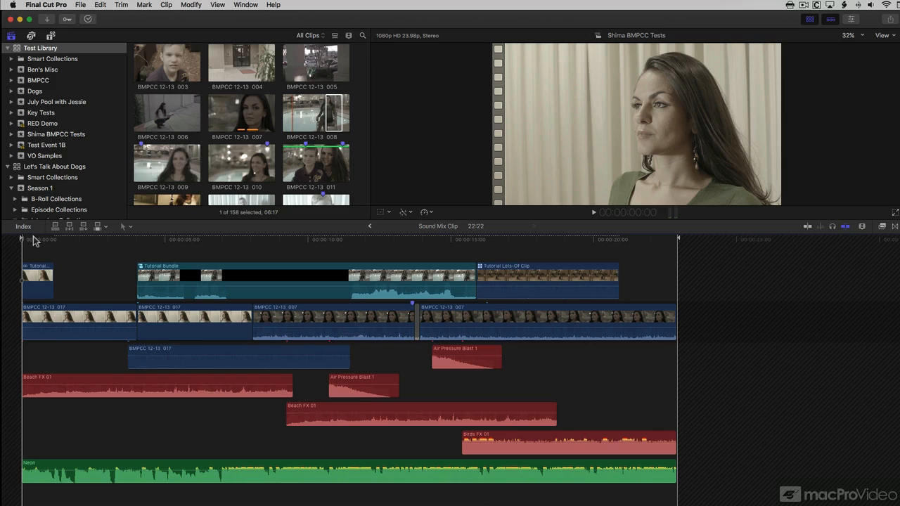
- Search the timeline index for 'Compound' and select the Tutorial Bundle result
{"action": "left_click", "coordinate": [23, 225]}
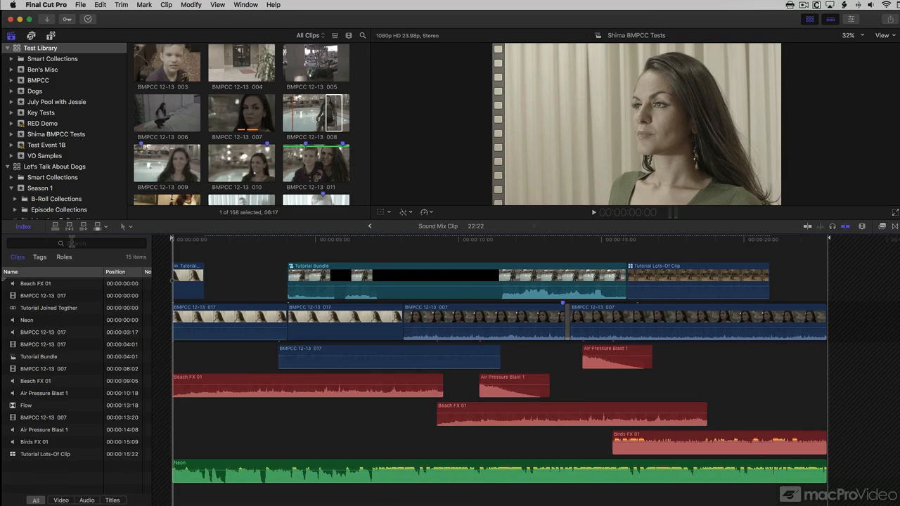
{"action": "left_click", "coordinate": [76, 243]}
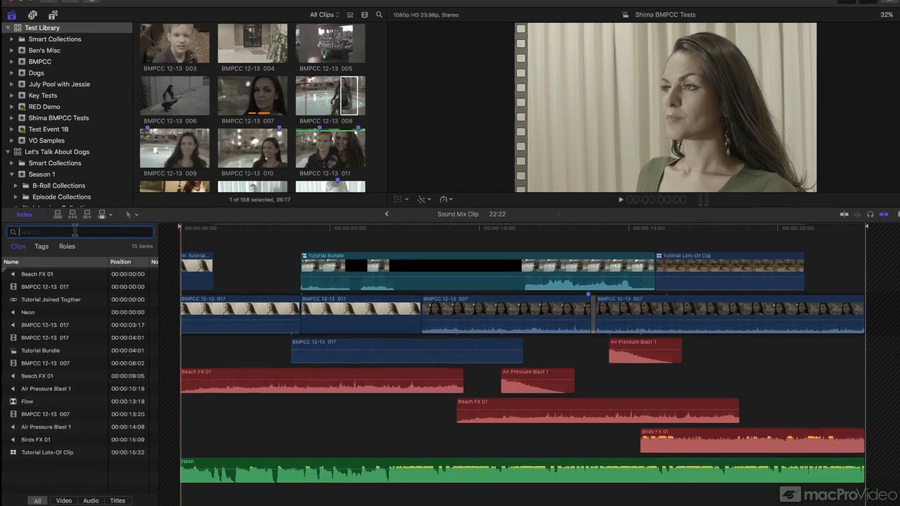
{"action": "type", "text": "Compou"}
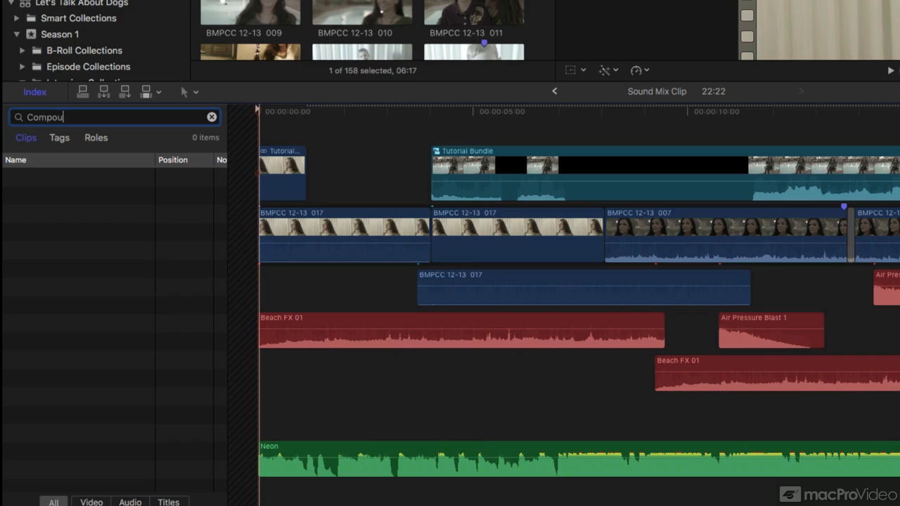
{"action": "type", "text": "nd"}
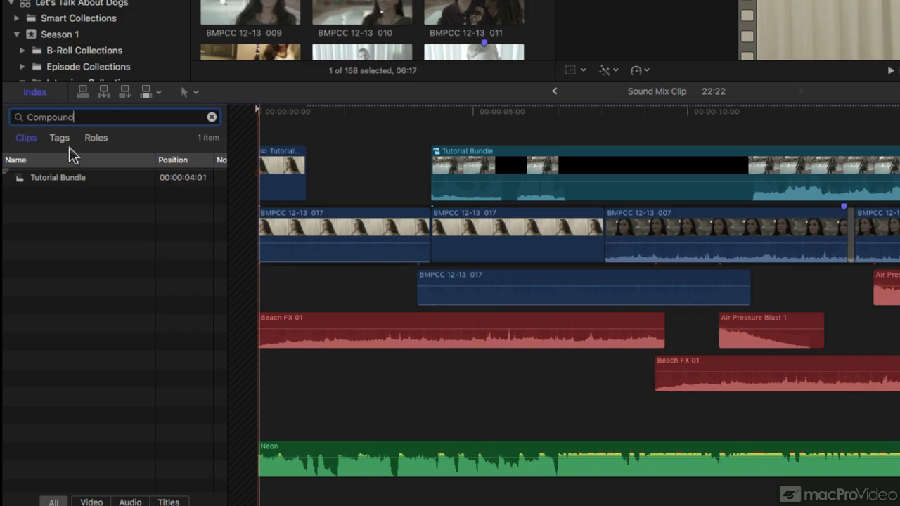
{"action": "left_click", "coordinate": [57, 177]}
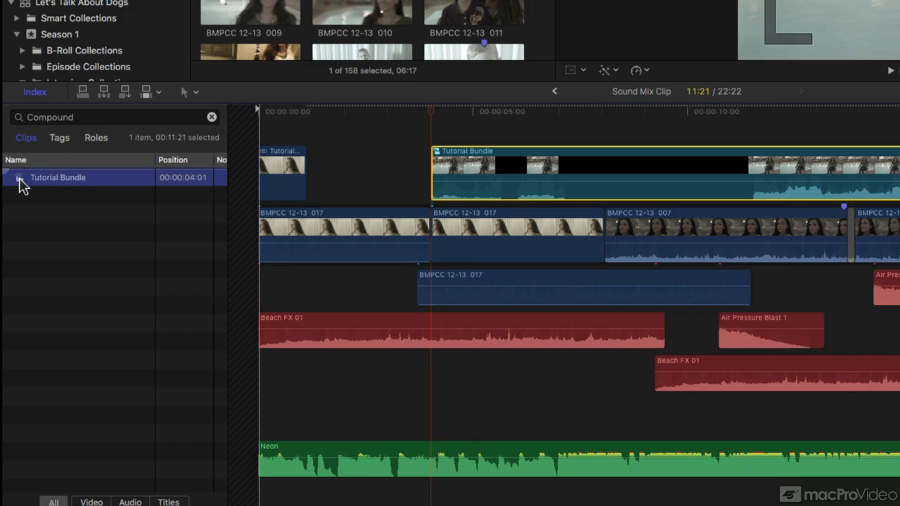
{"action": "mouse_move", "coordinate": [496, 176]}
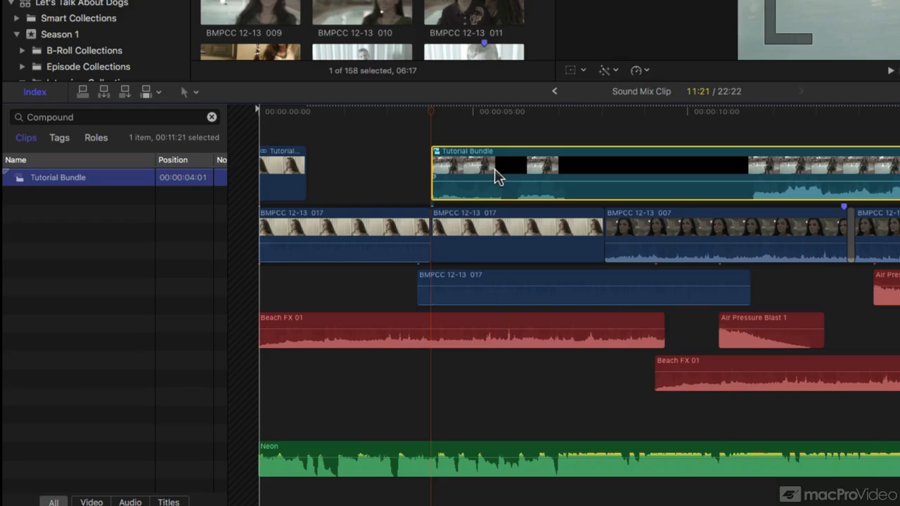
{"action": "mouse_move", "coordinate": [462, 167]}
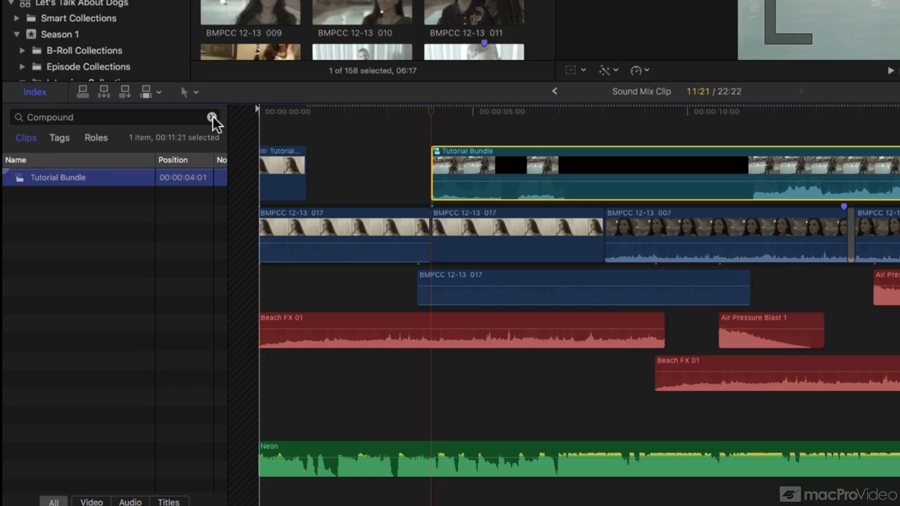
- Search the index for 'synchron', select Tutorial Joined Togther, then clear the search
{"action": "left_click", "coordinate": [213, 117]}
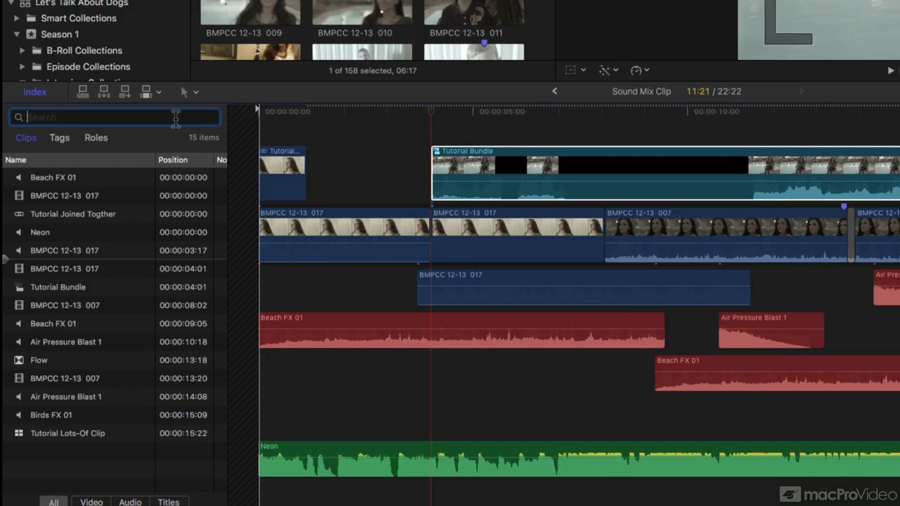
{"action": "type", "text": "synchronized"}
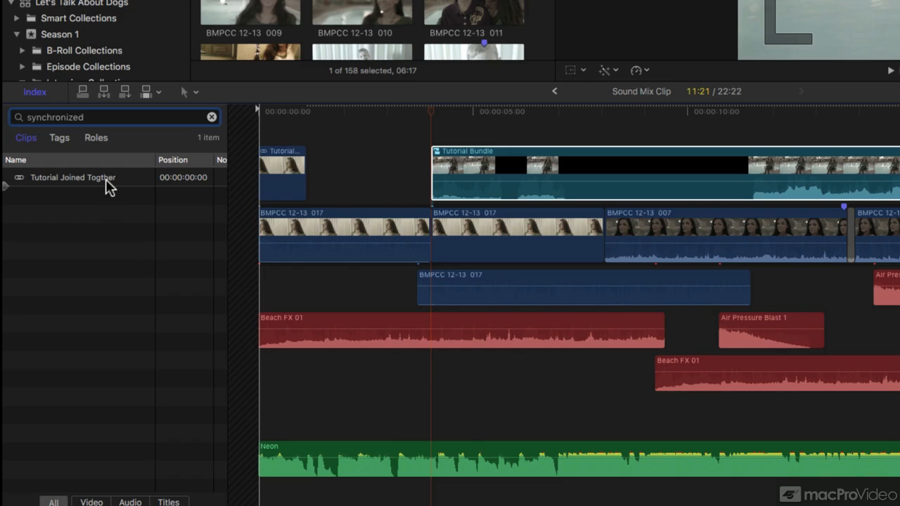
{"action": "double_click", "coordinate": [74, 177]}
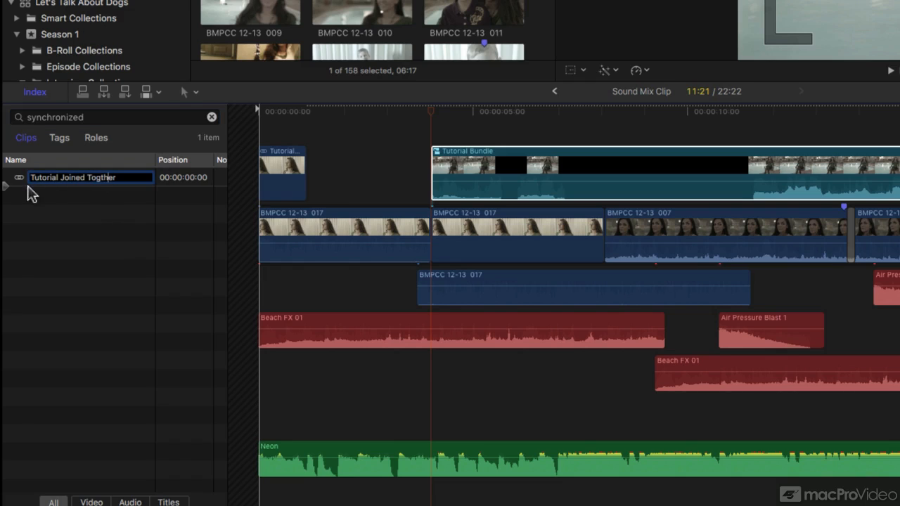
{"action": "left_click", "coordinate": [73, 177]}
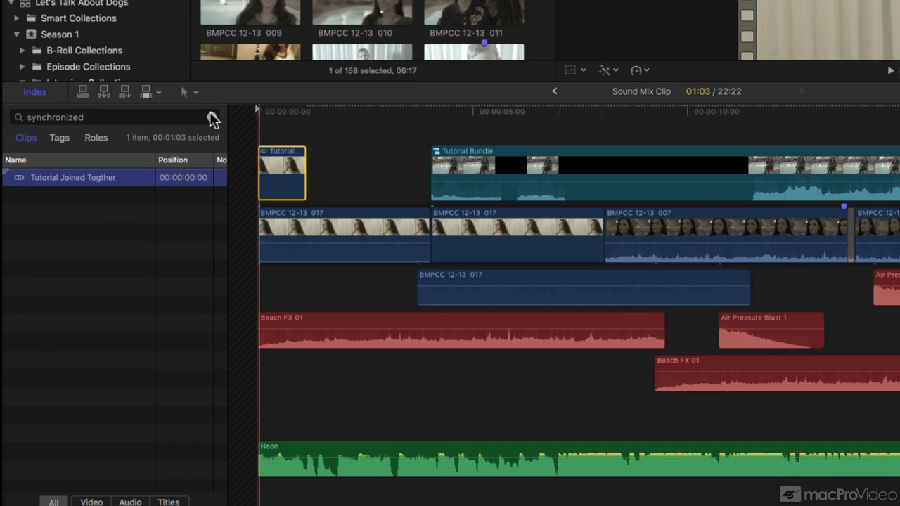
{"action": "left_click", "coordinate": [215, 116]}
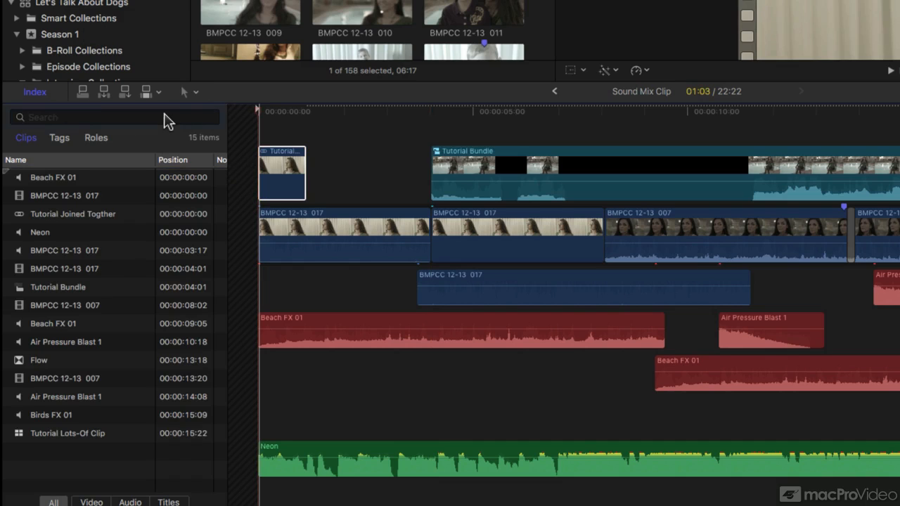
- Search the index for 'mul', select Tutorial Lots-Of Clip, then clear the search
{"action": "type", "text": "multicam"}
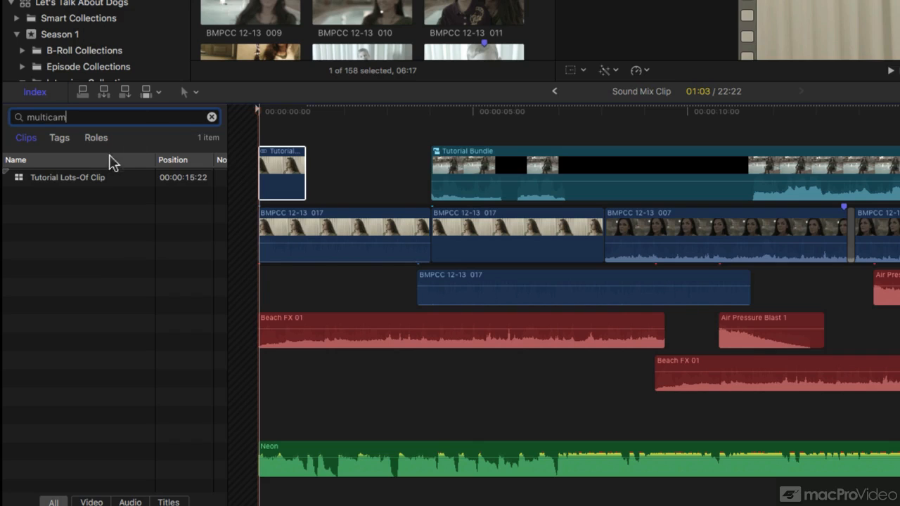
{"action": "left_click", "coordinate": [68, 177]}
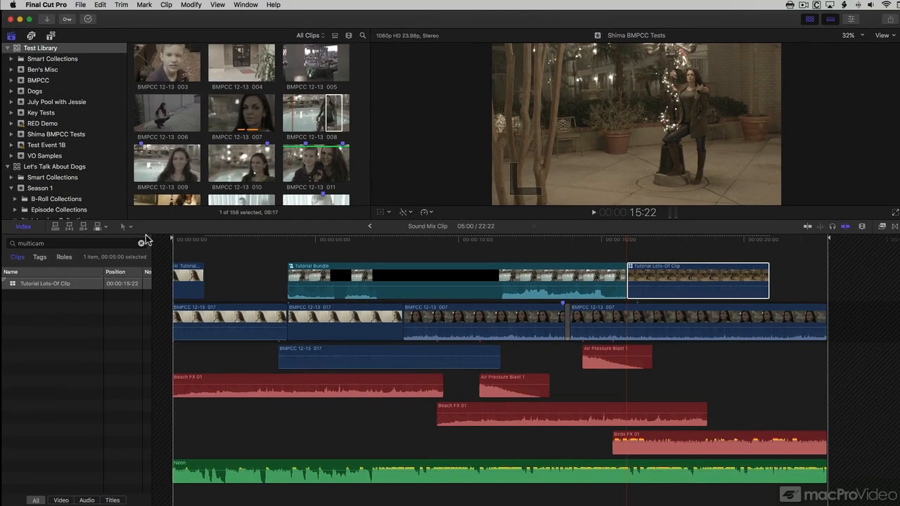
{"action": "left_click", "coordinate": [143, 243]}
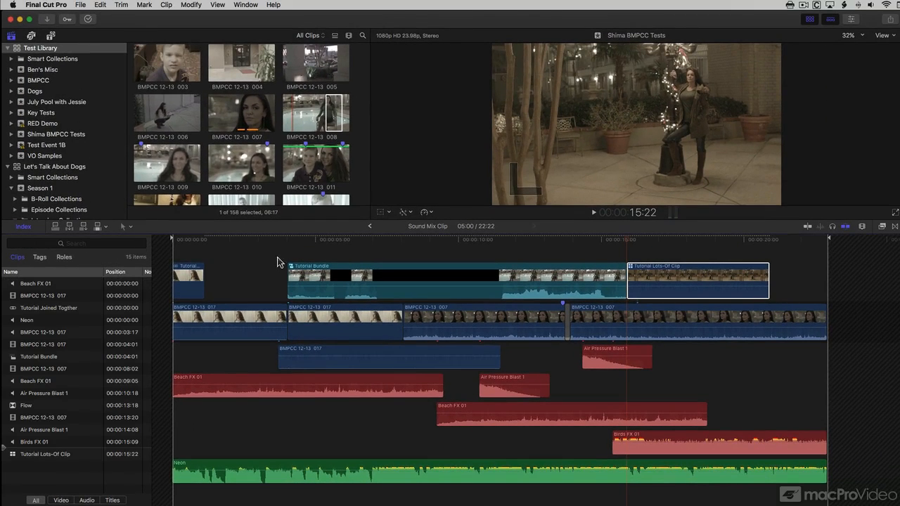